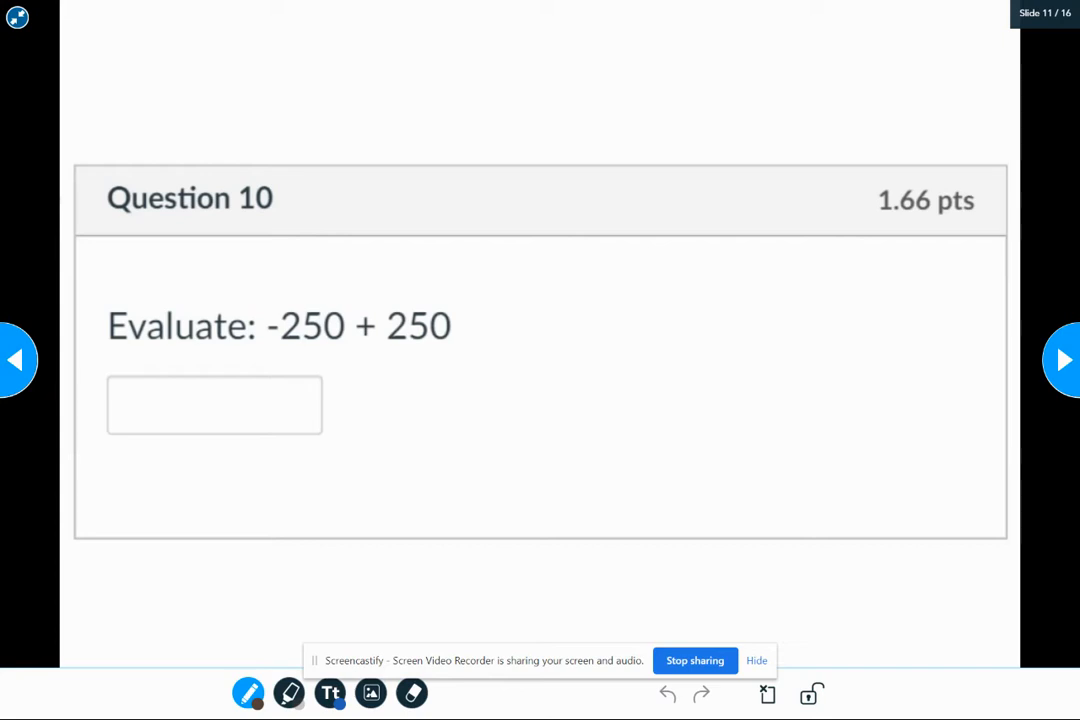
Step: Handwrite 250 − 250 = 0 beside Question 10, answer 0, and advance to Question 11
drag(548, 100, 580, 128)
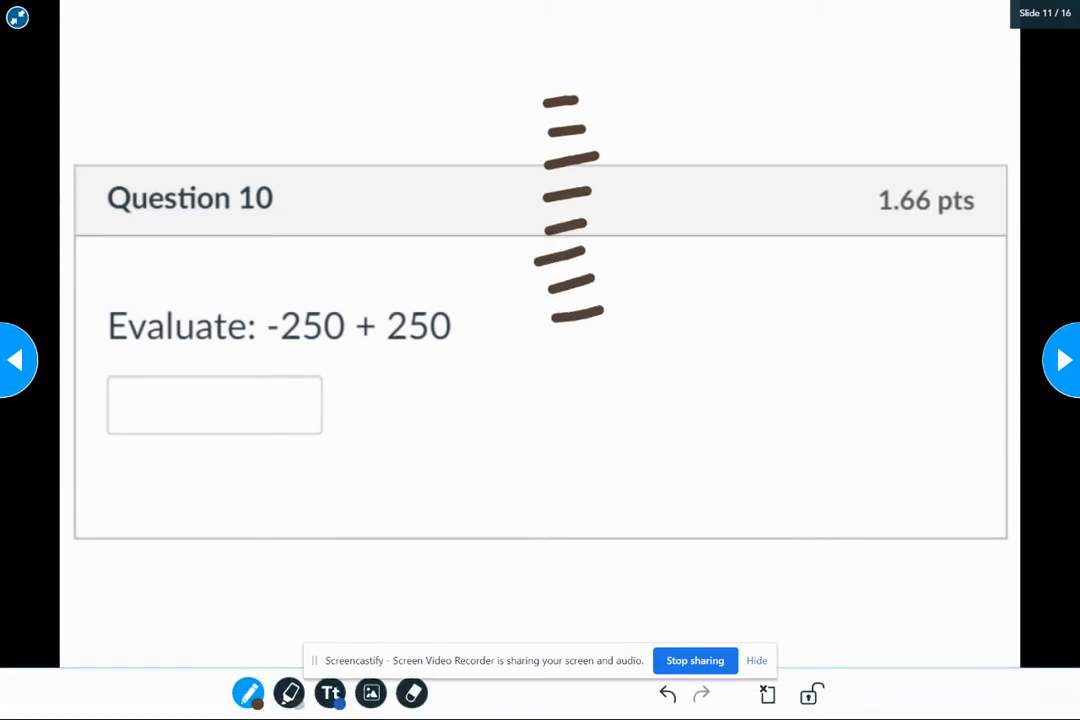
drag(648, 80, 648, 114)
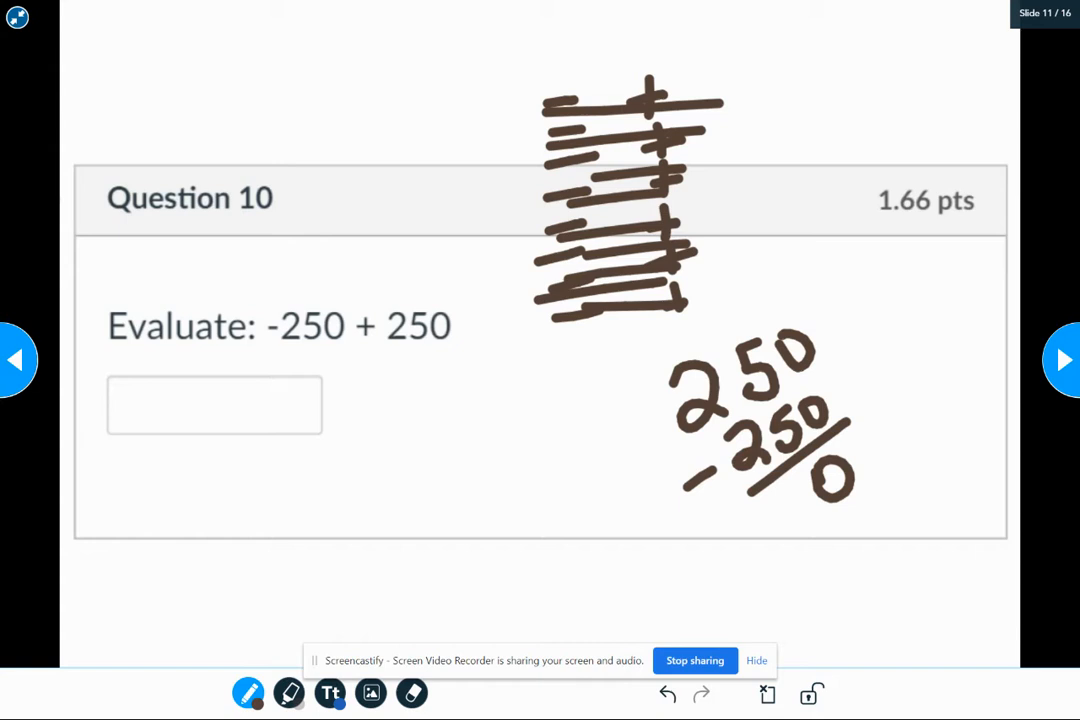
drag(270, 410, 296, 404)
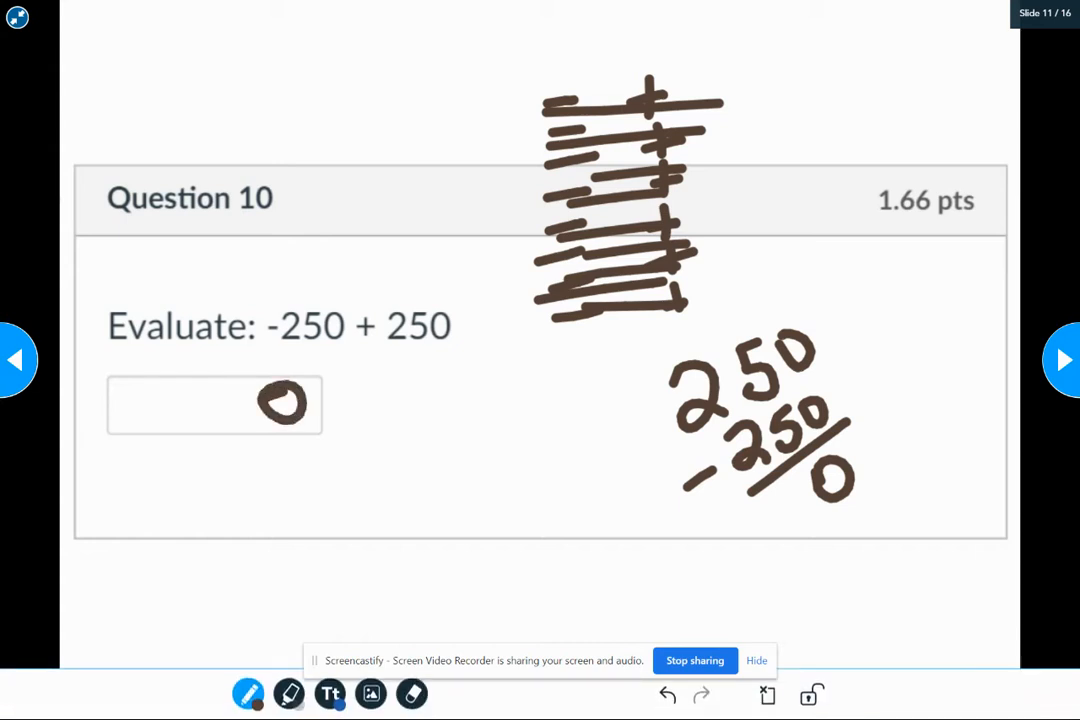
click(1062, 360)
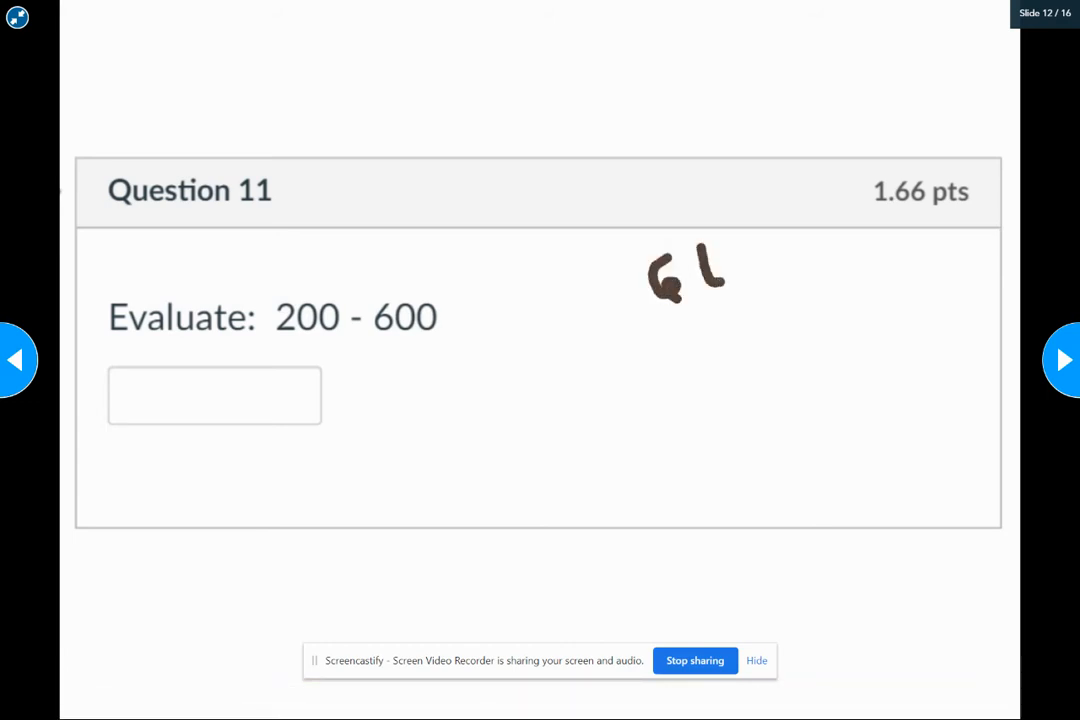
Step: Handwrite 600 − 200 = 400 with a minus sign for Question 11, then advance to Question 12
drag(720, 260, 710, 340)
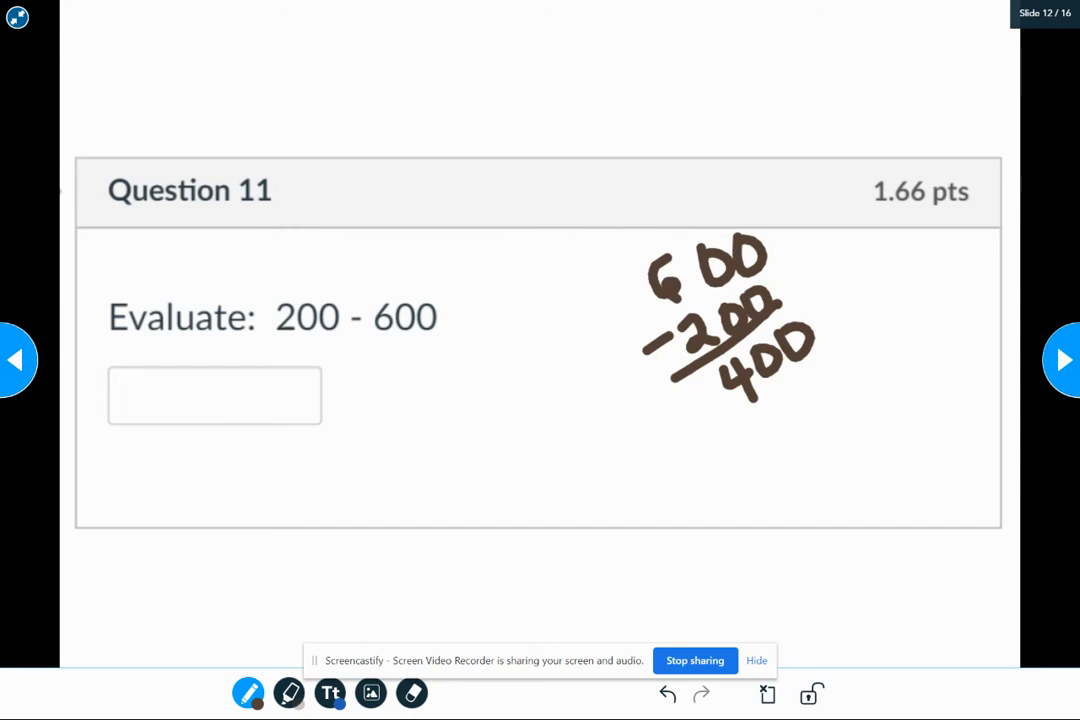
drag(650, 428, 704, 418)
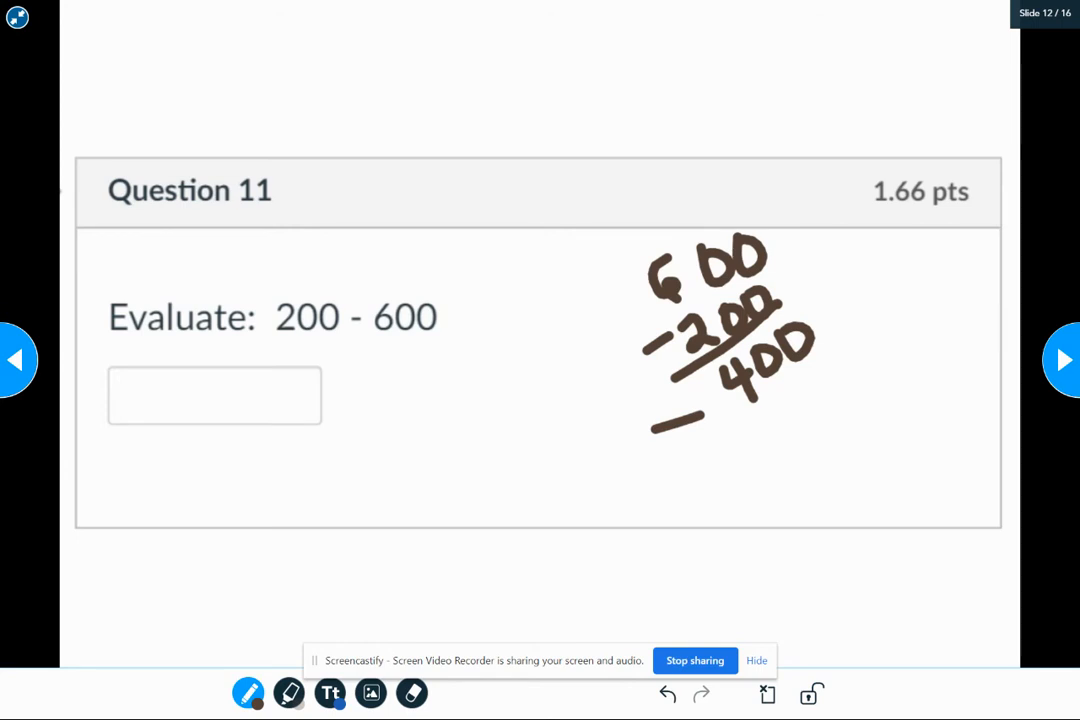
click(1062, 360)
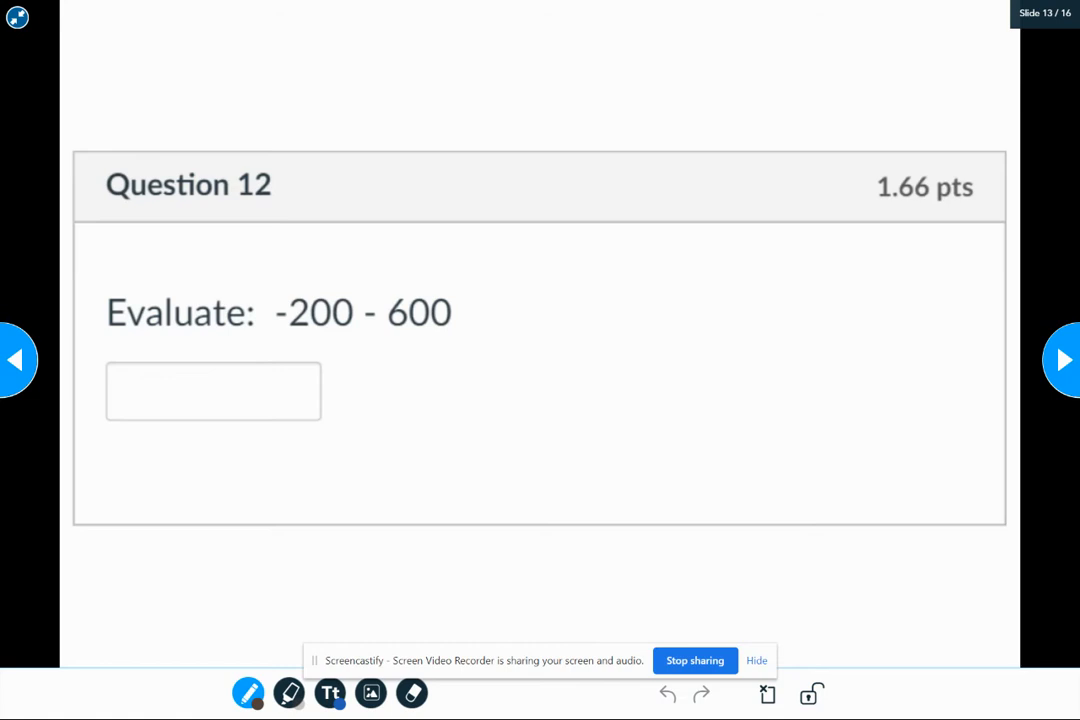
Step: Handwrite 200 + 600 and the answer −800 for Question 12, then advance to Questions 13–14
drag(680, 380, 816, 230)
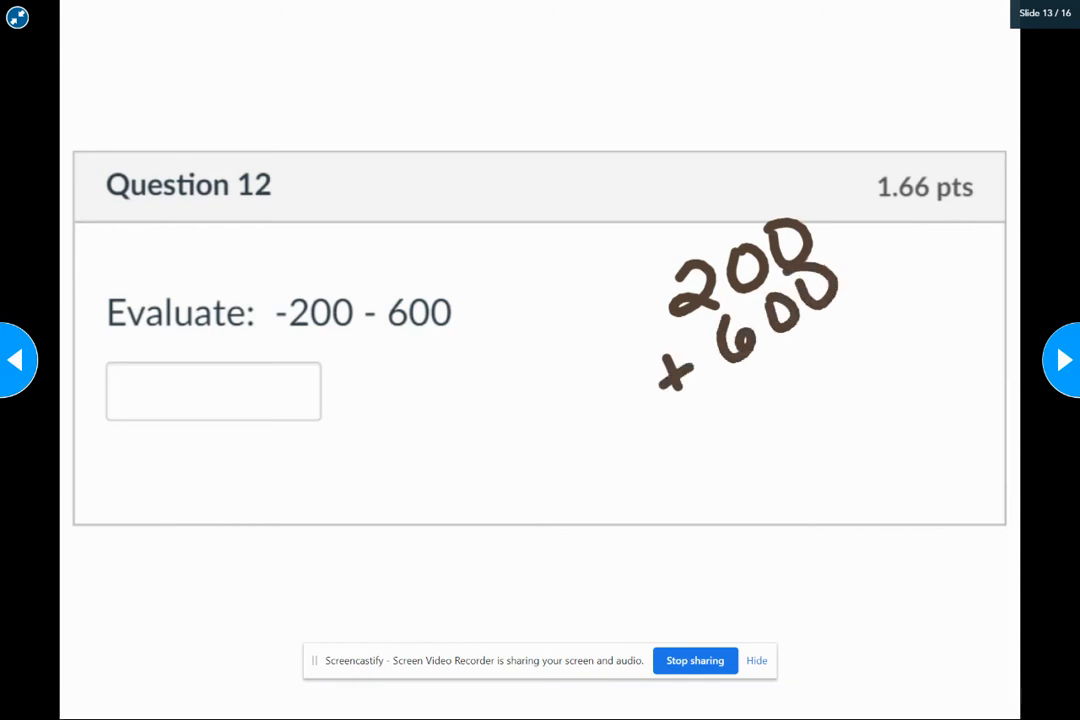
drag(700, 410, 836, 290)
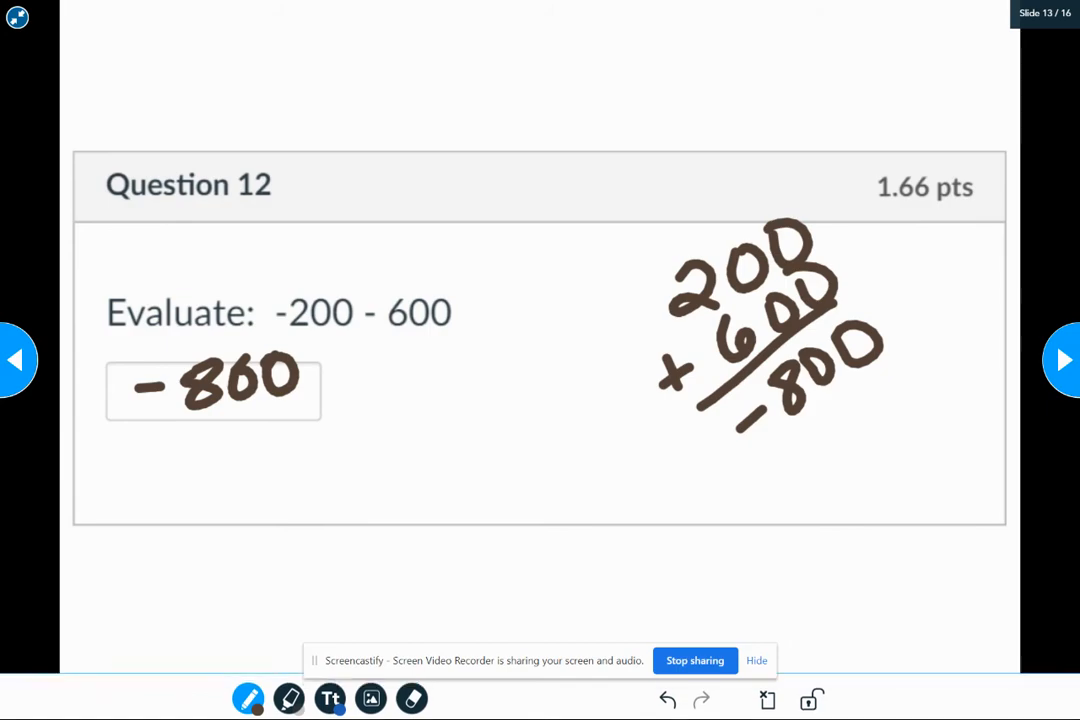
click(1064, 360)
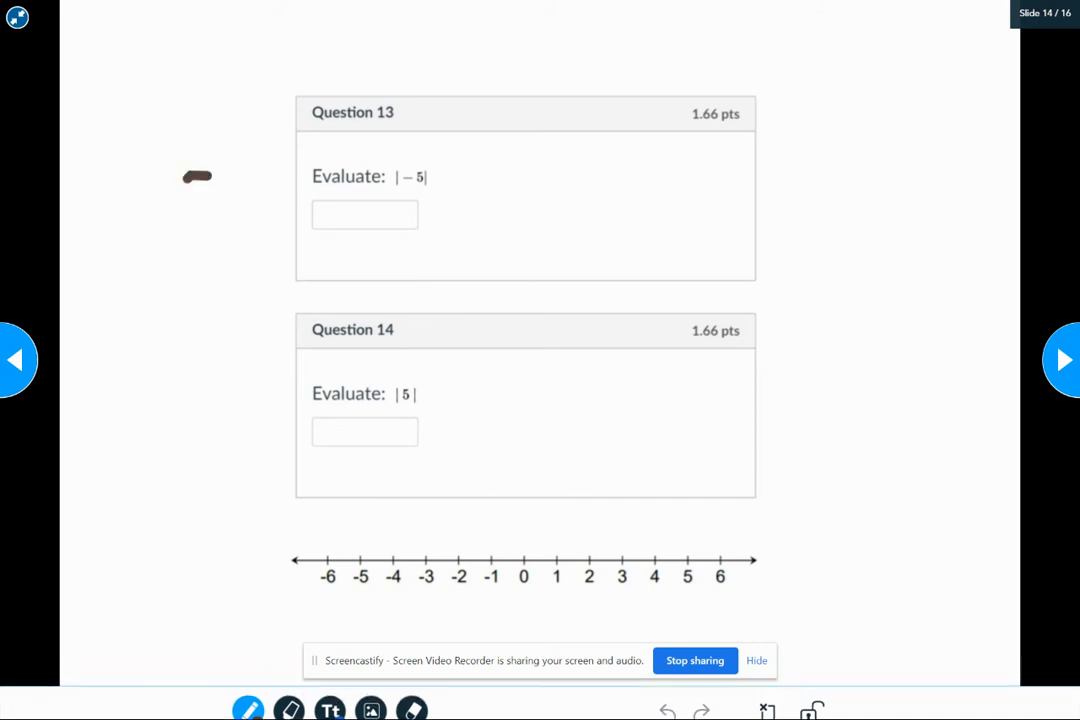
Step: Handwrite an "absolute value" note beside Question 13's |−5|
drag(180, 190, 296, 140)
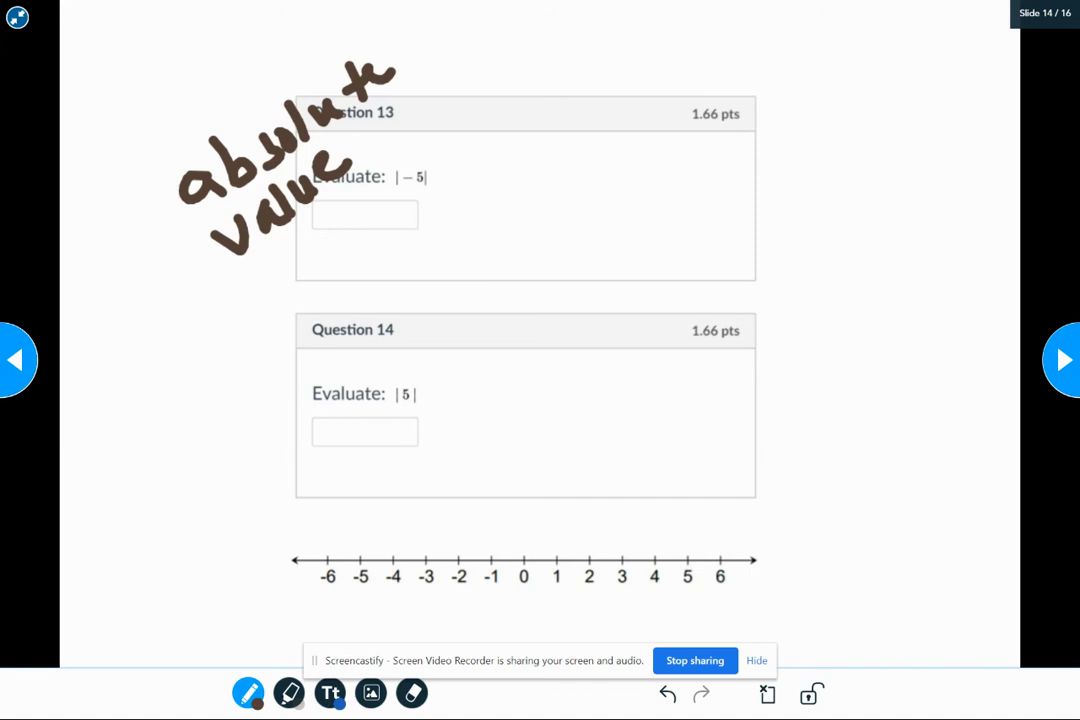
click(362, 558)
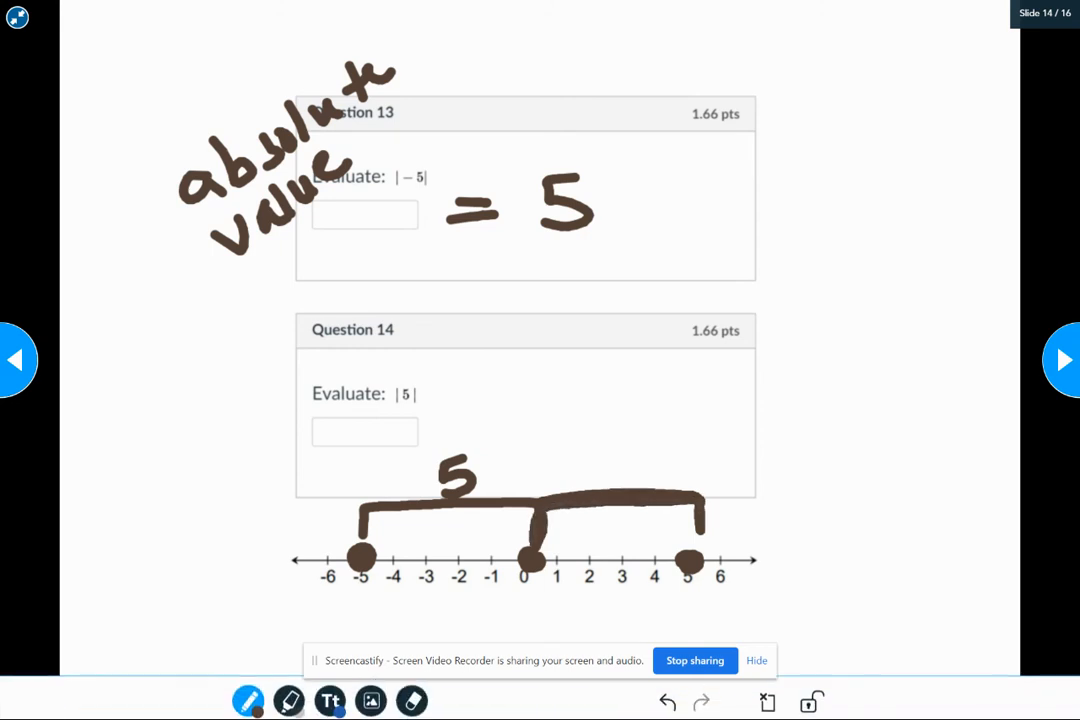
Step: Mark distance 5 on the number line, write = 5 for Question 14, then advance to Question 15
drag(616, 448, 624, 442)
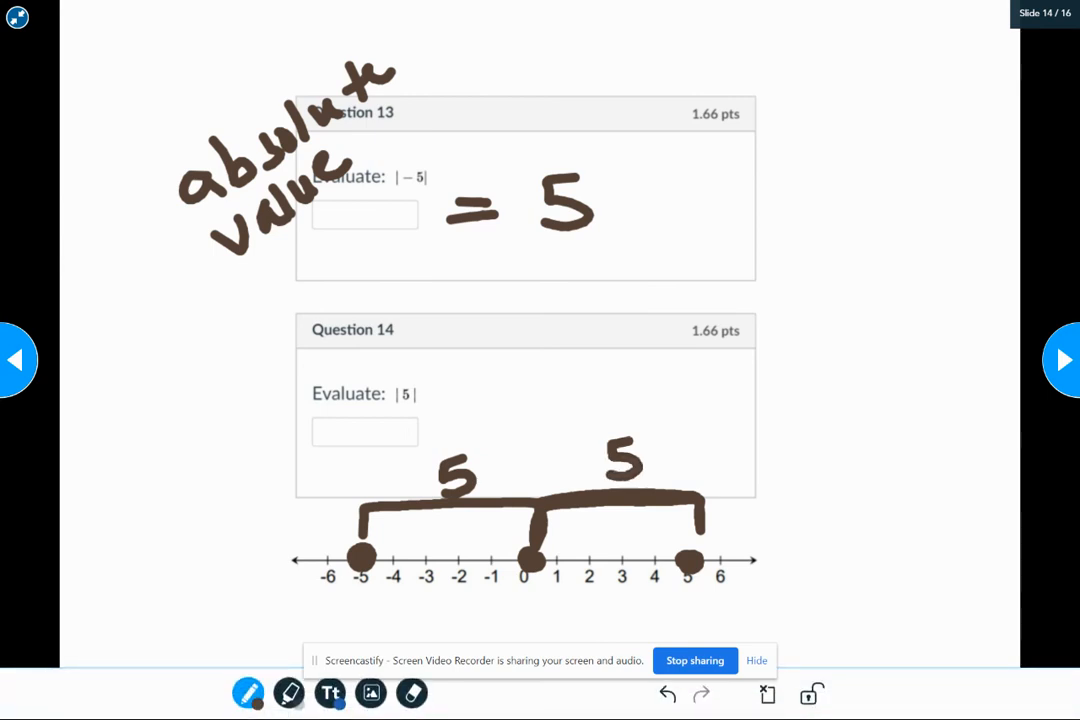
drag(456, 390, 570, 390)
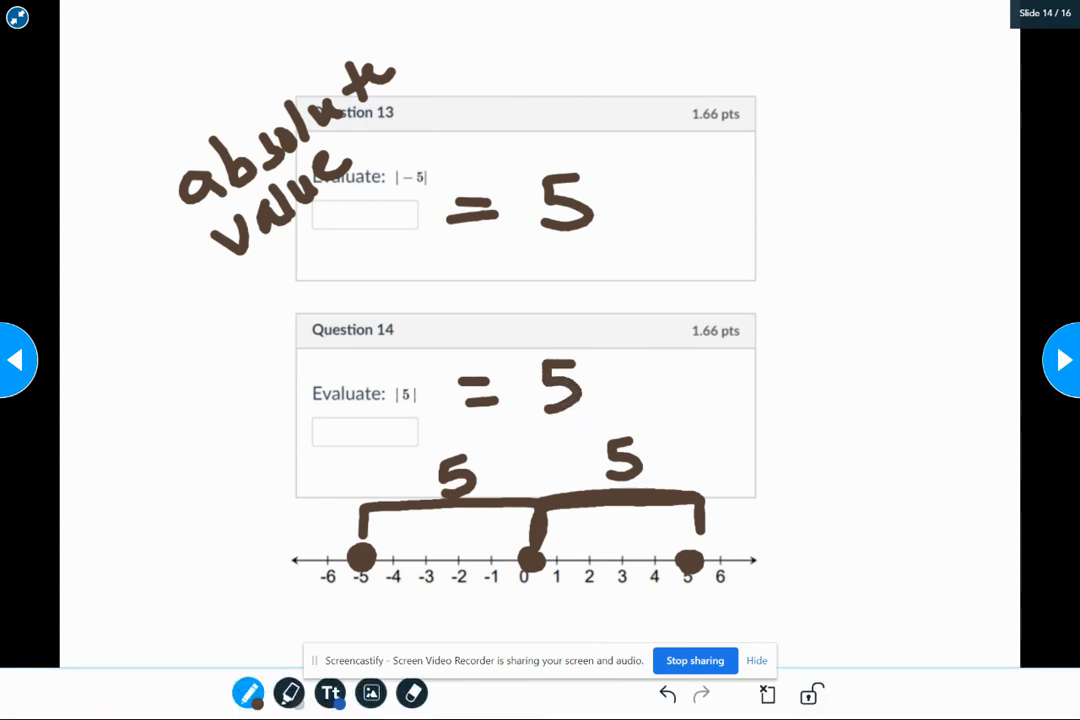
click(1062, 360)
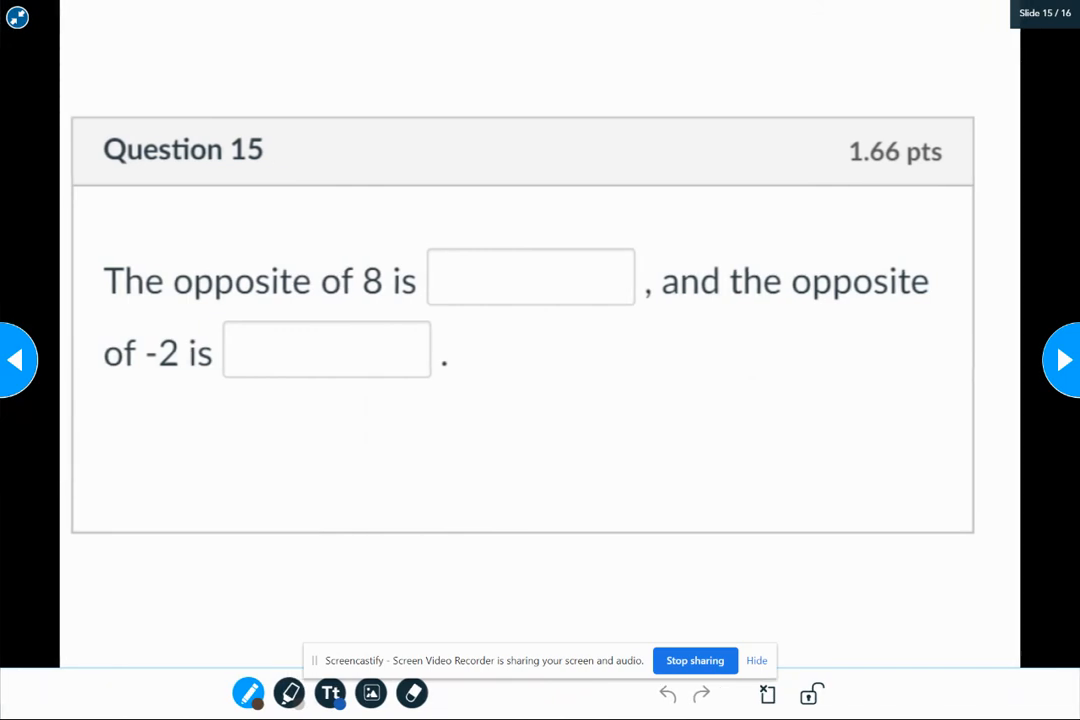